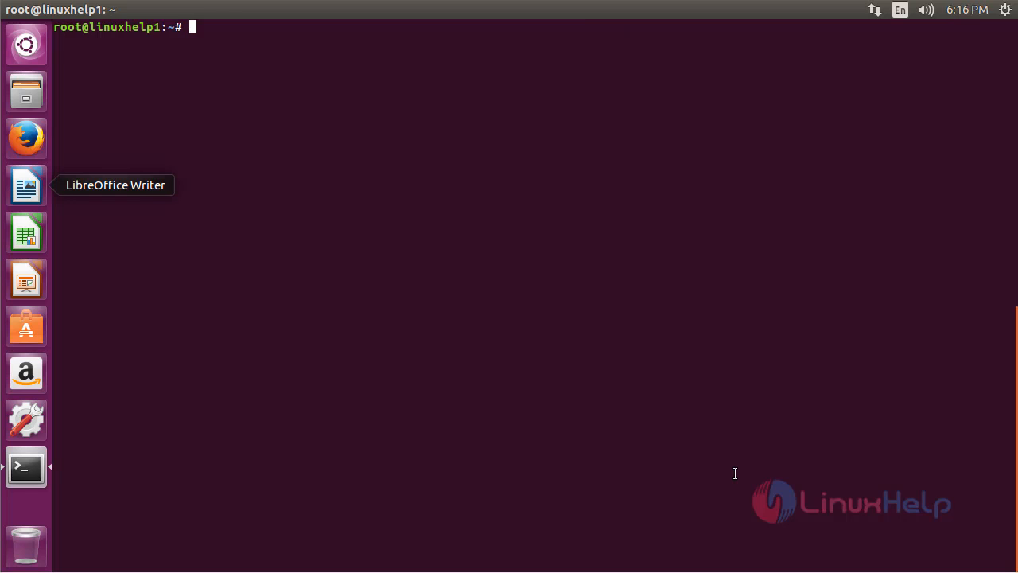
Run 'add-apt-repository ppa:atareao/atareao' to register the PPA, ending at a fresh root prompt
{"action": "type", "text": "a"}
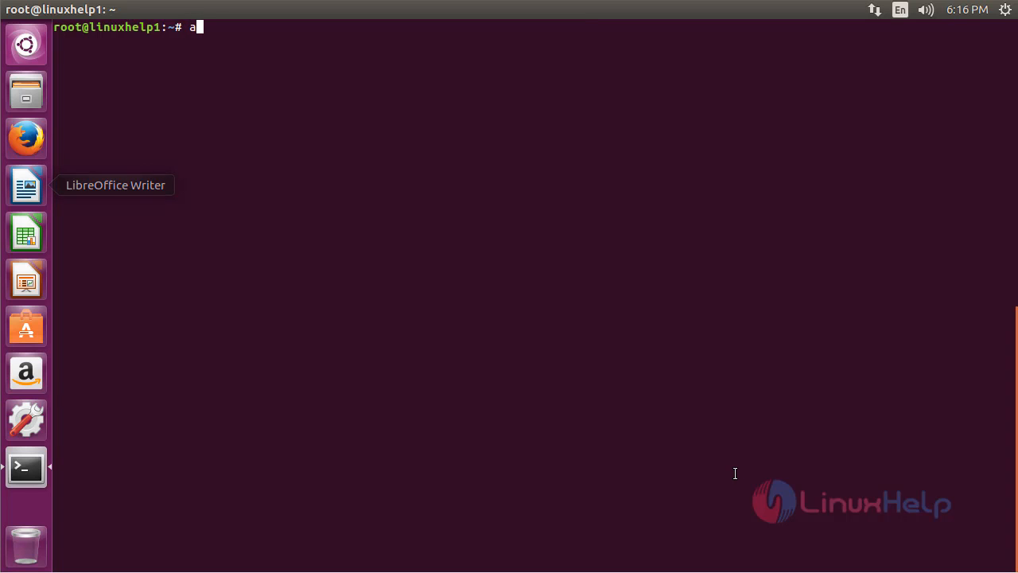
{"action": "type", "text": "dd-apt-"}
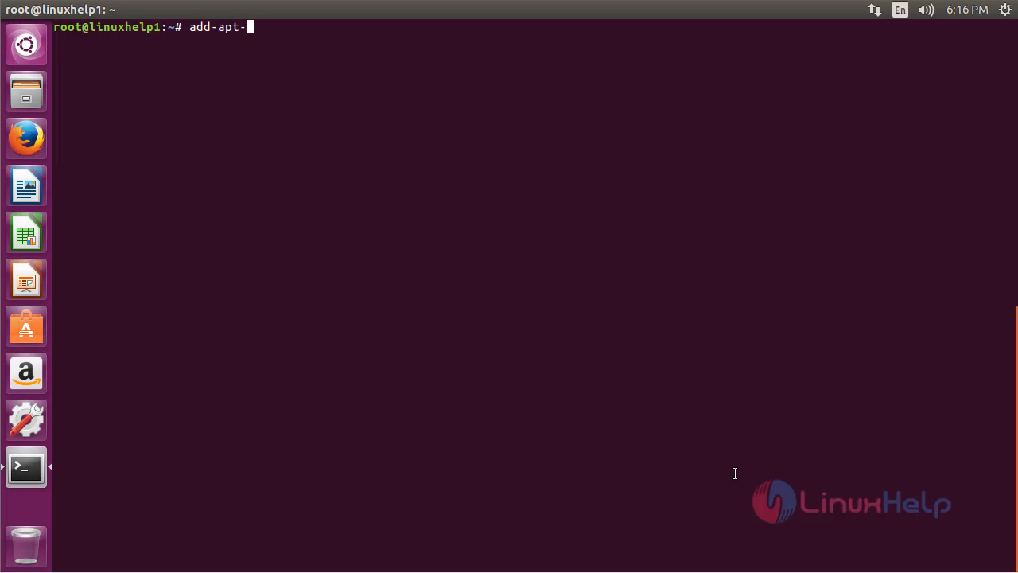
{"action": "type", "text": "reposit"}
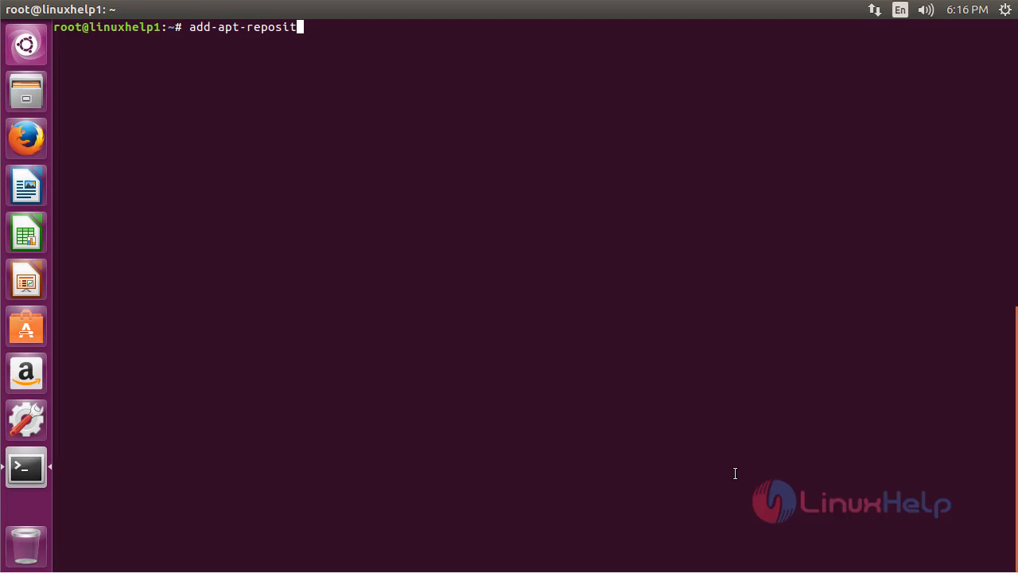
{"action": "type", "text": "ory"}
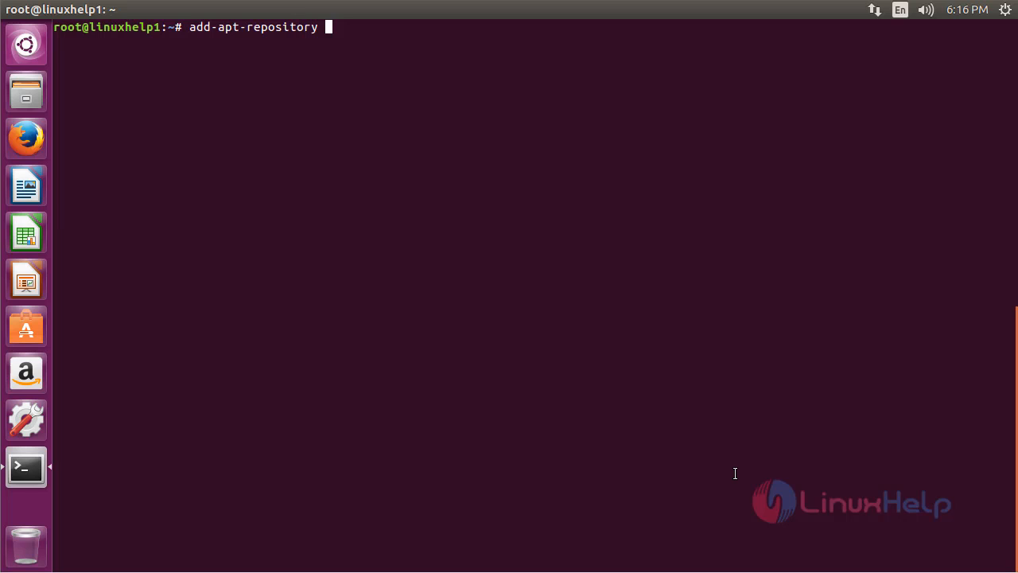
{"action": "type", "text": "ppa:"}
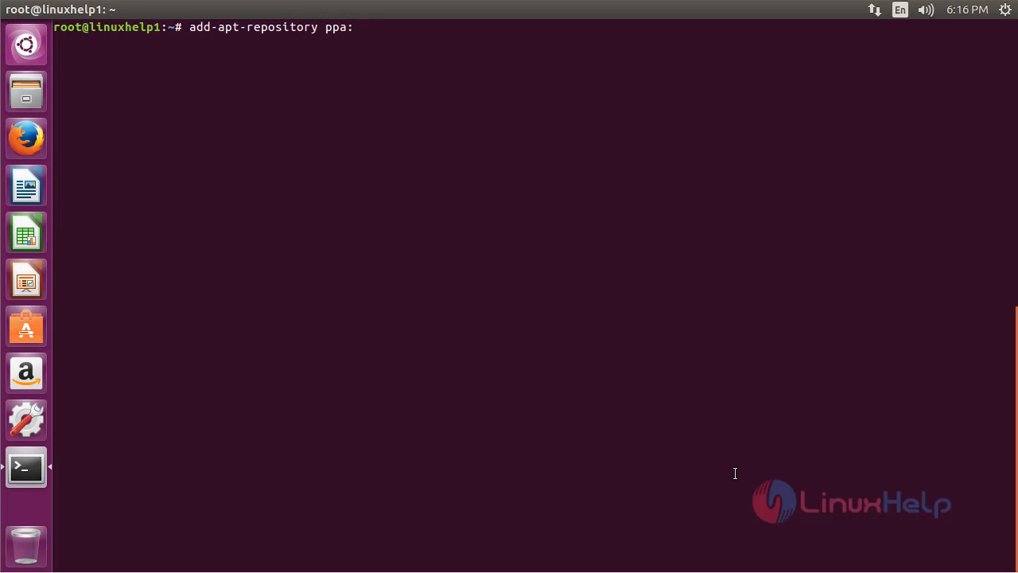
{"action": "type", "text": "atar"}
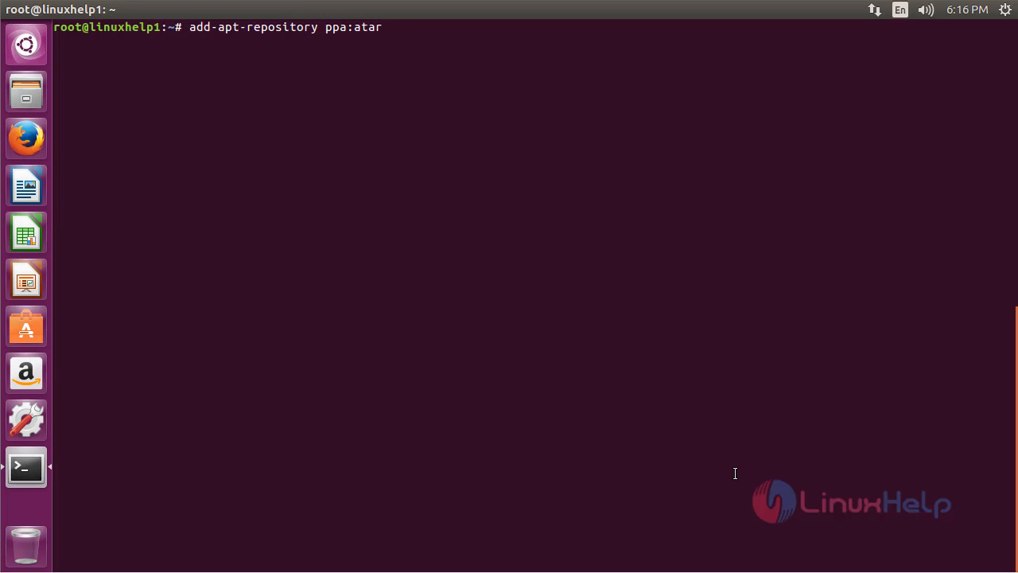
{"action": "type", "text": "eao"}
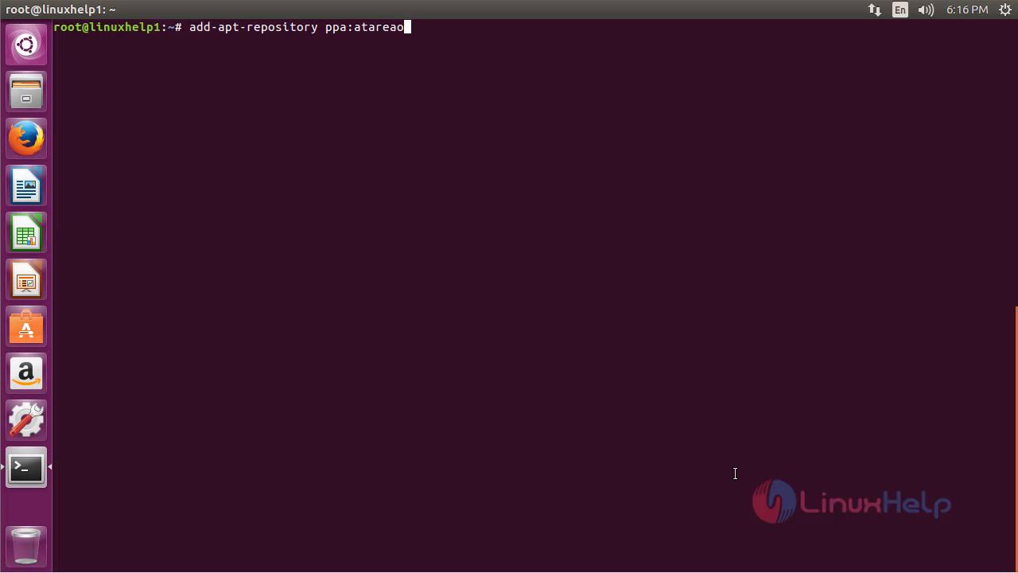
{"action": "type", "text": "/a"}
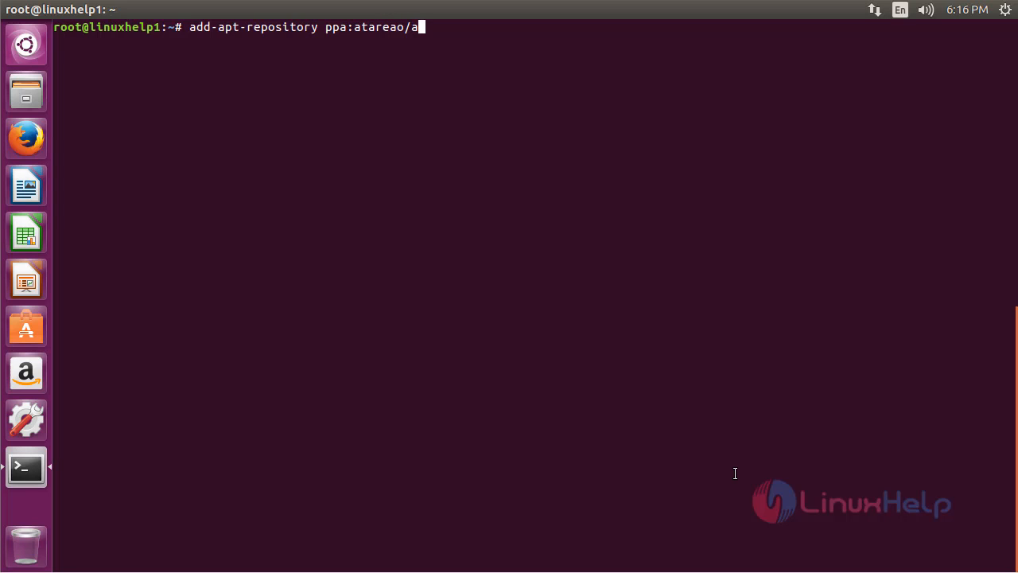
{"action": "type", "text": "tar"}
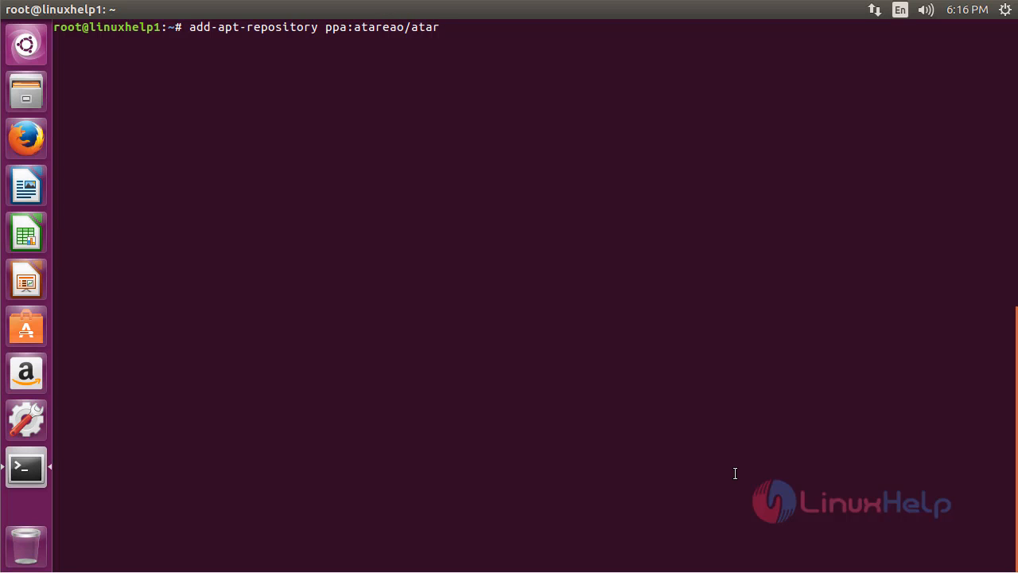
{"action": "type", "text": "eao"}
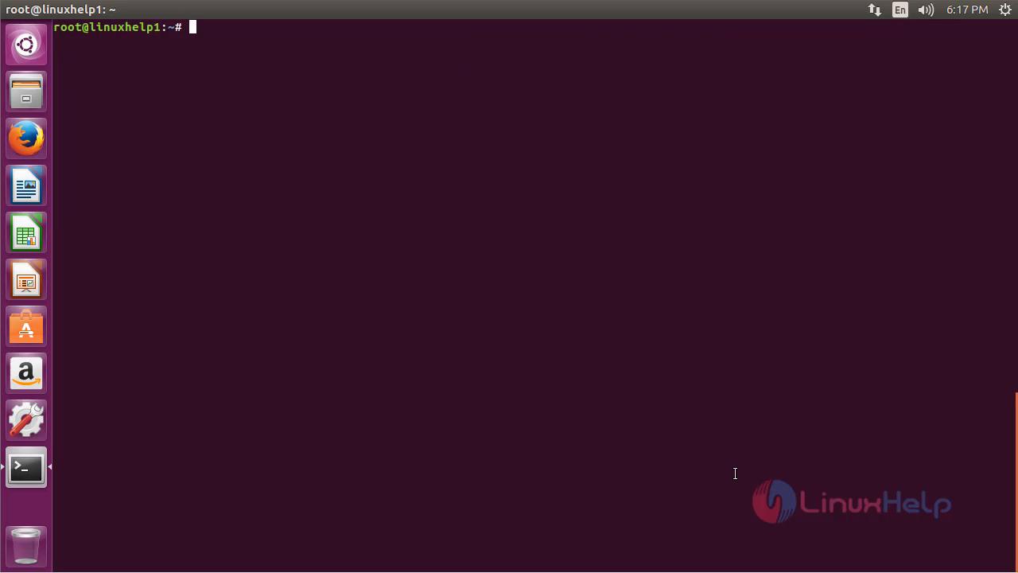
Run 'apt-get update' to refresh the package lists with the new PPA
{"action": "type", "text": "apt-"}
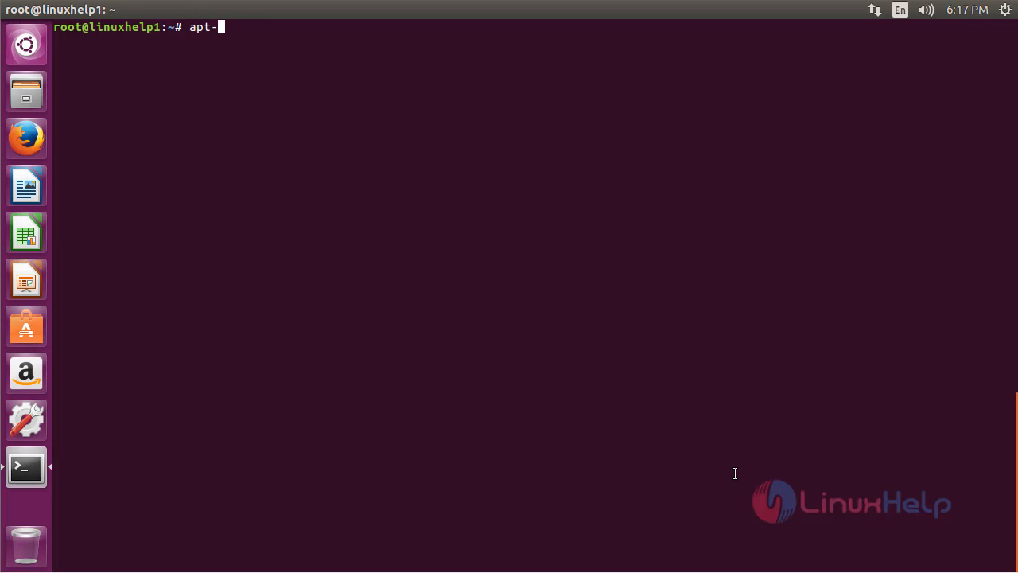
{"action": "type", "text": "get upd"}
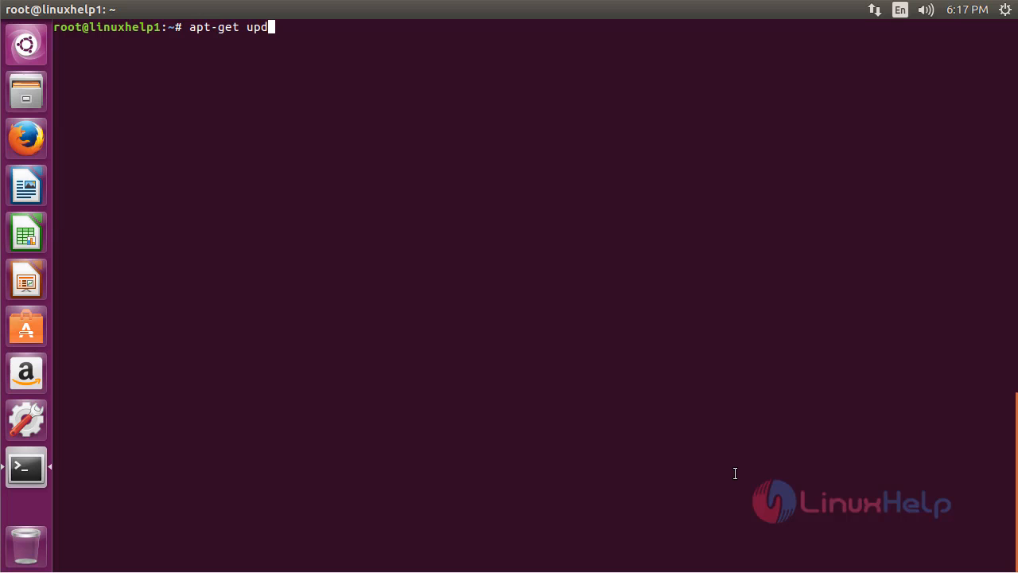
{"action": "type", "text": "ate"}
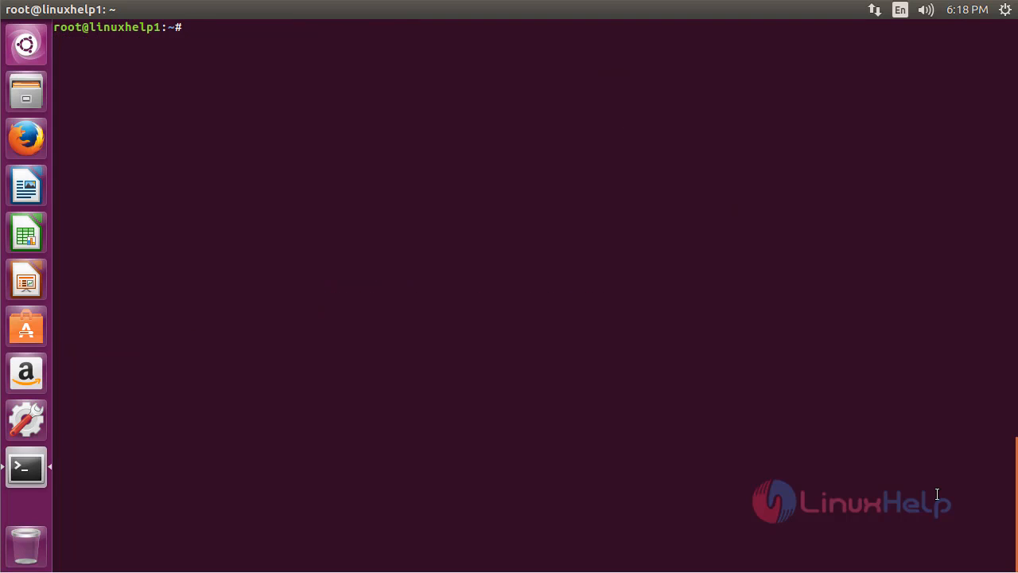
Run 'apt-get install filedownloader -y' so the package installs without confirmation
{"action": "type", "text": "apt-get"}
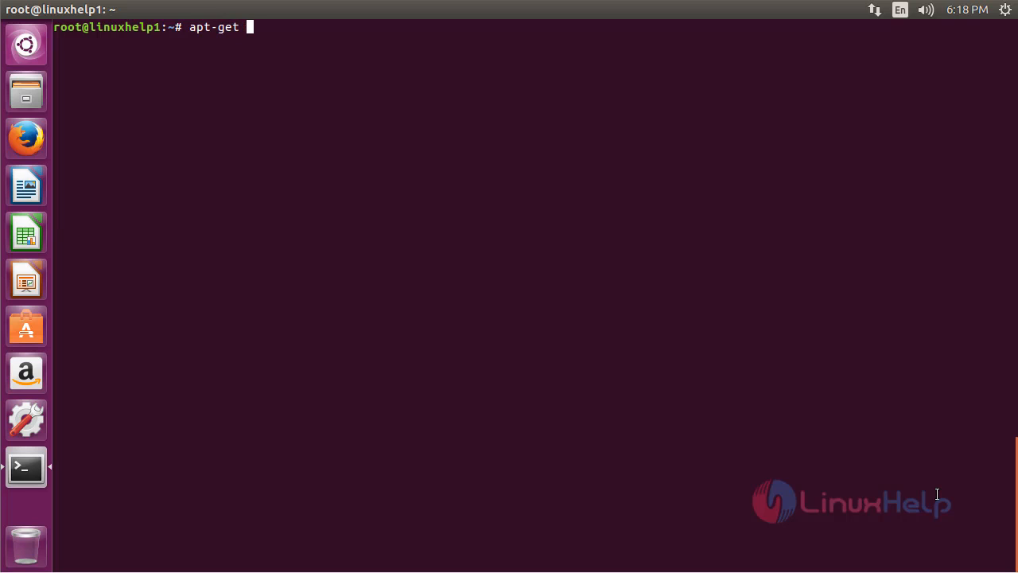
{"action": "type", "text": "install"}
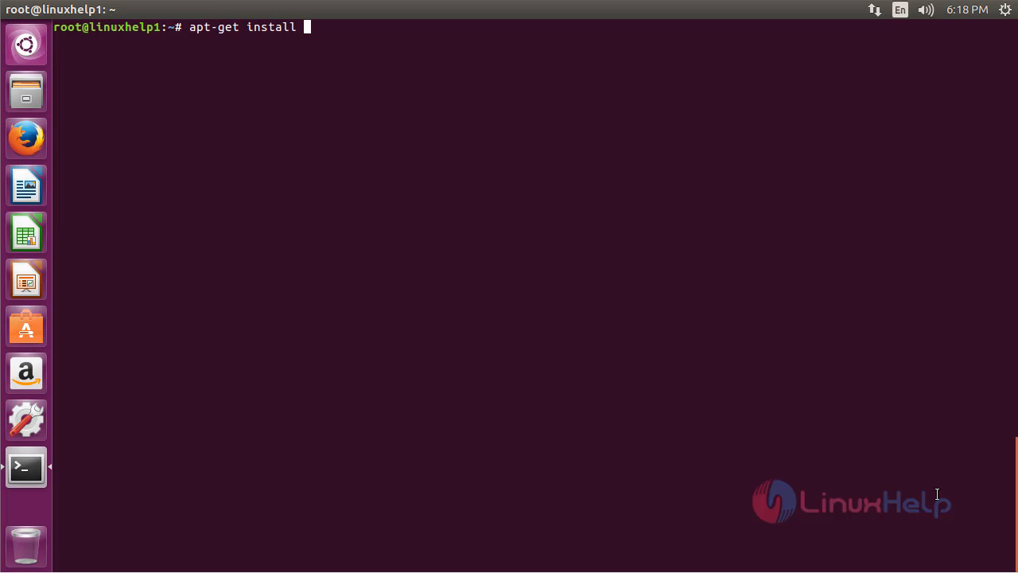
{"action": "type", "text": "filedown"}
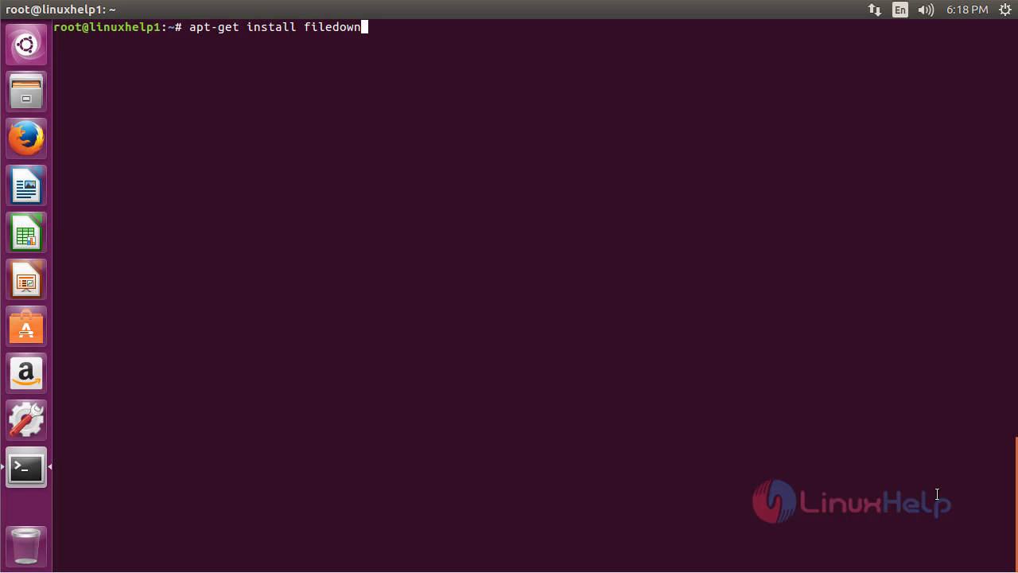
{"action": "type", "text": "loader -y"}
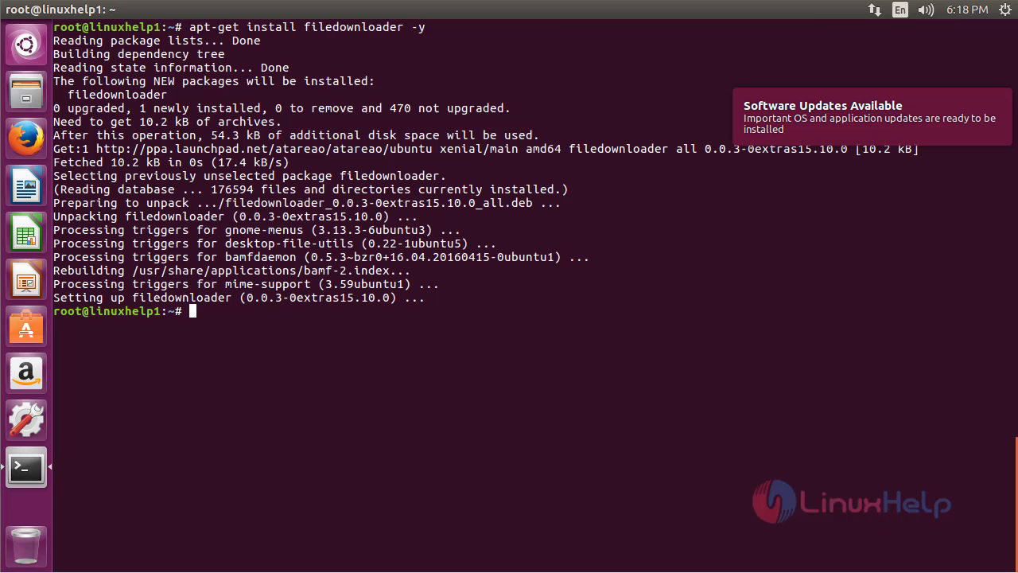
{"action": "mouse_move", "coordinate": [118, 547]}
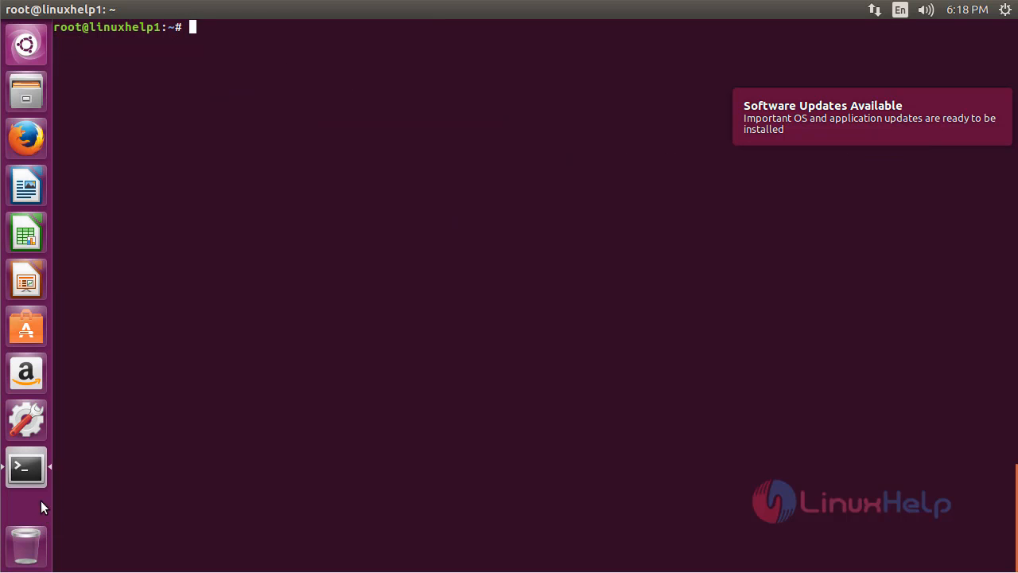
Search the Dash for 'filedow' and launch File Downloader's download form
{"action": "type", "text": "ter"}
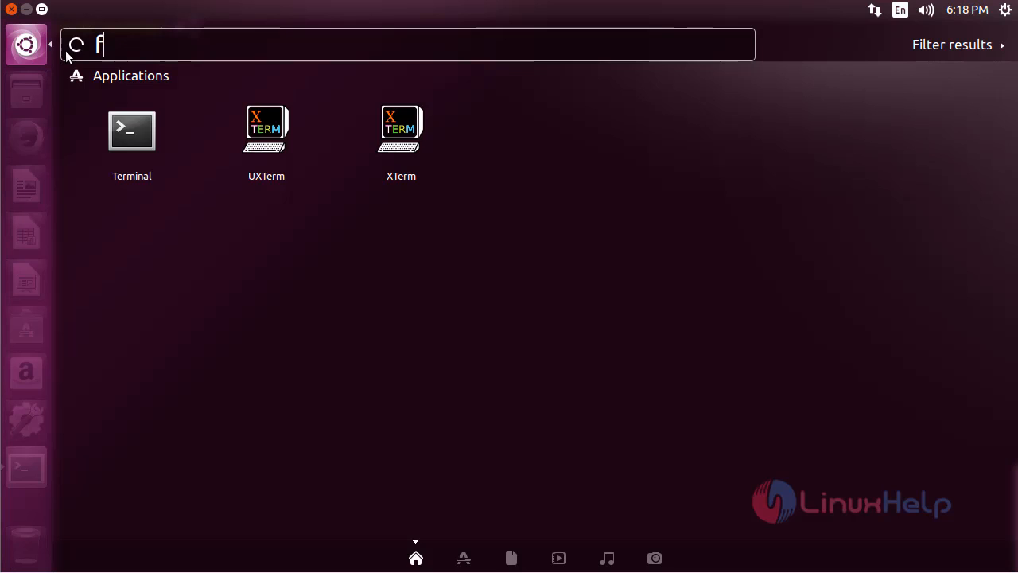
{"action": "type", "text": "iledow"}
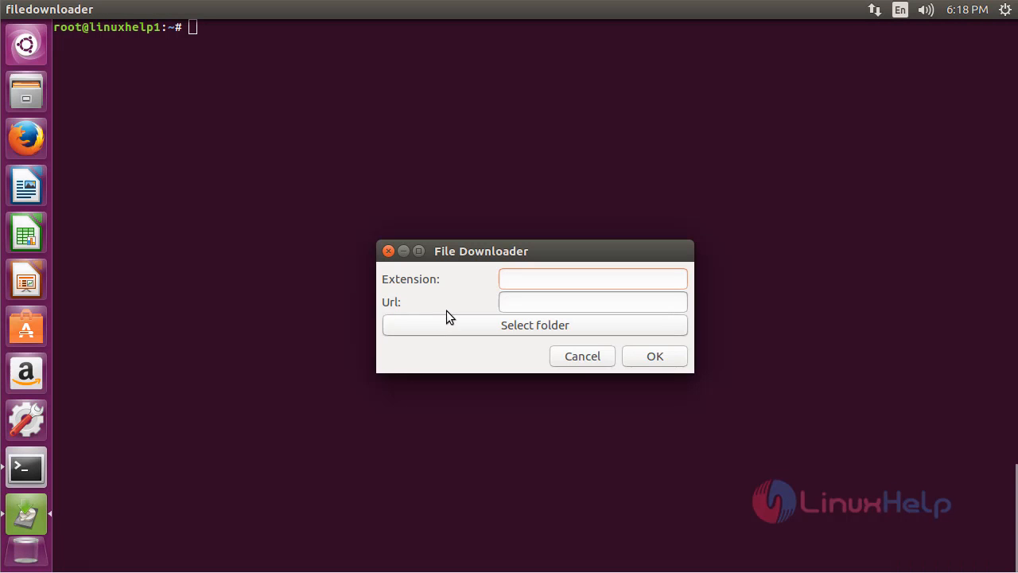
Try the Extension and Url fields, then close File Downloader with fields left empty
{"action": "left_click", "coordinate": [592, 279]}
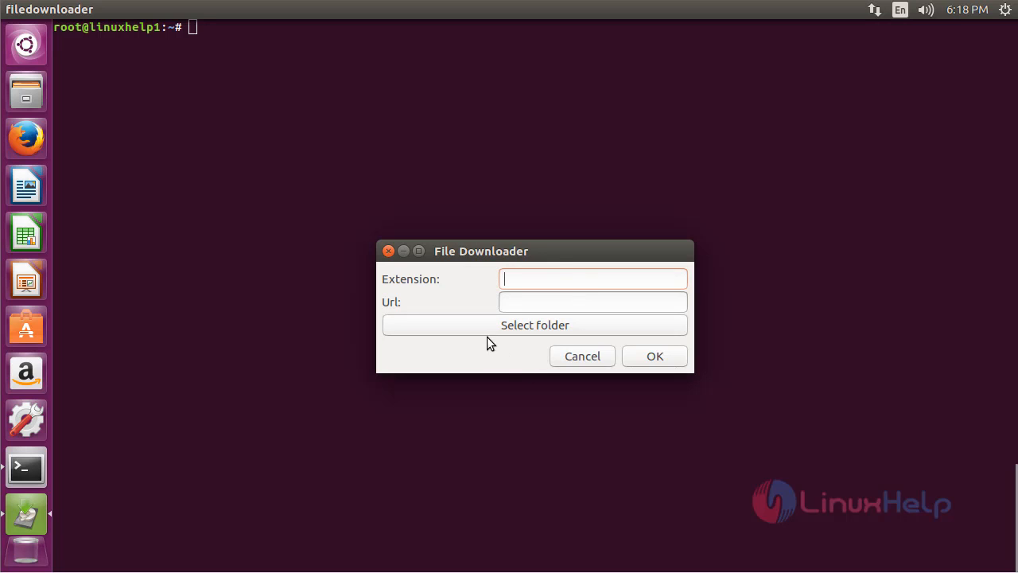
{"action": "mouse_move", "coordinate": [470, 305]}
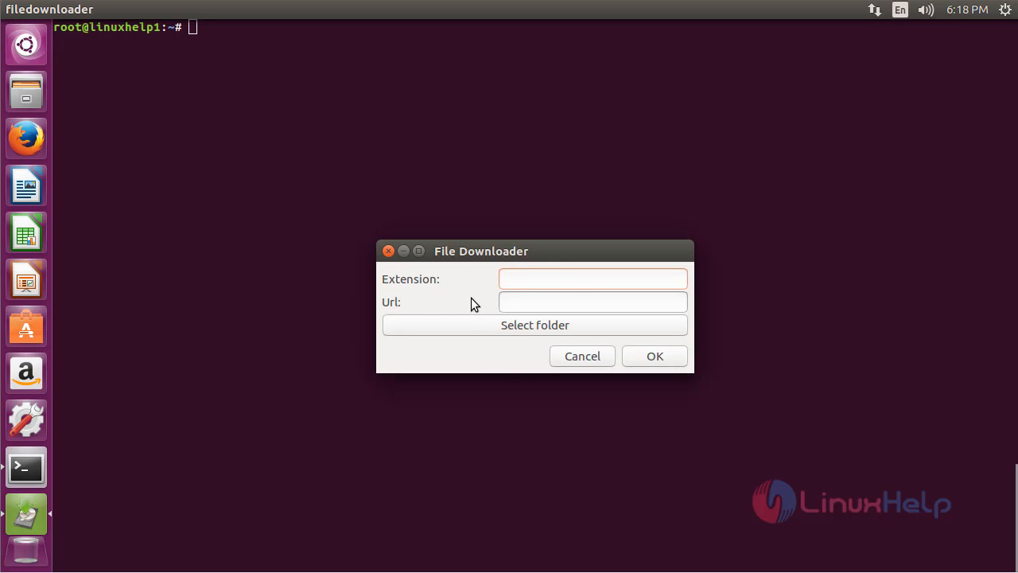
{"action": "left_click", "coordinate": [592, 278]}
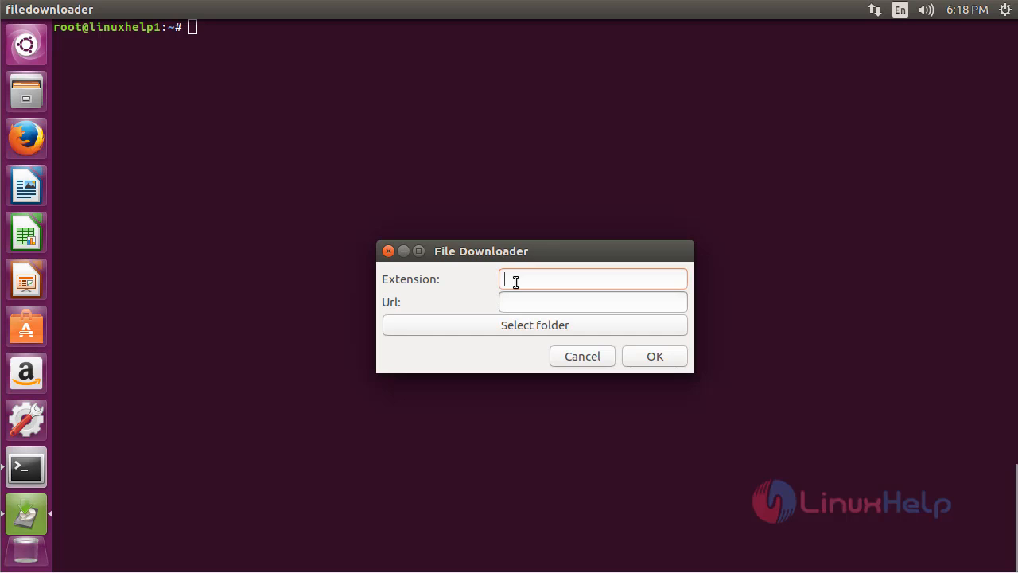
{"action": "left_click", "coordinate": [592, 303]}
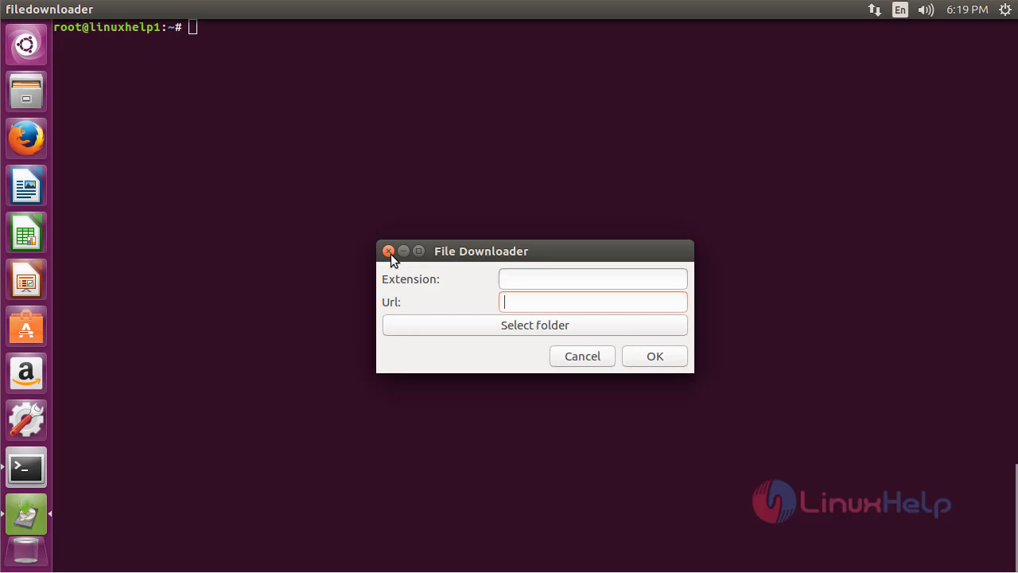
{"action": "left_click", "coordinate": [388, 251]}
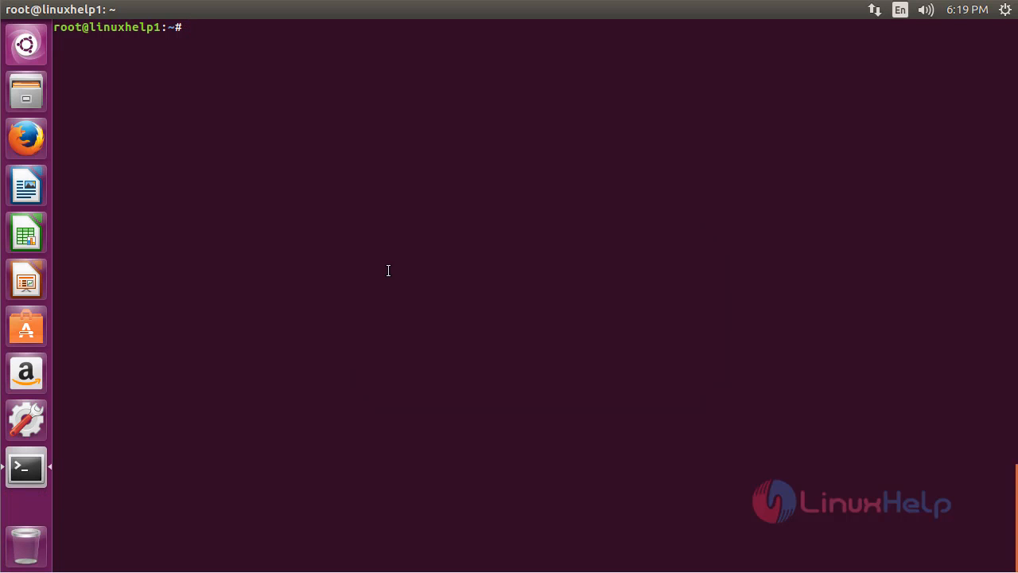
Run 'apt-get remove filedownloader -y' to uninstall the package without confirmation
{"action": "type", "text": "apt-"}
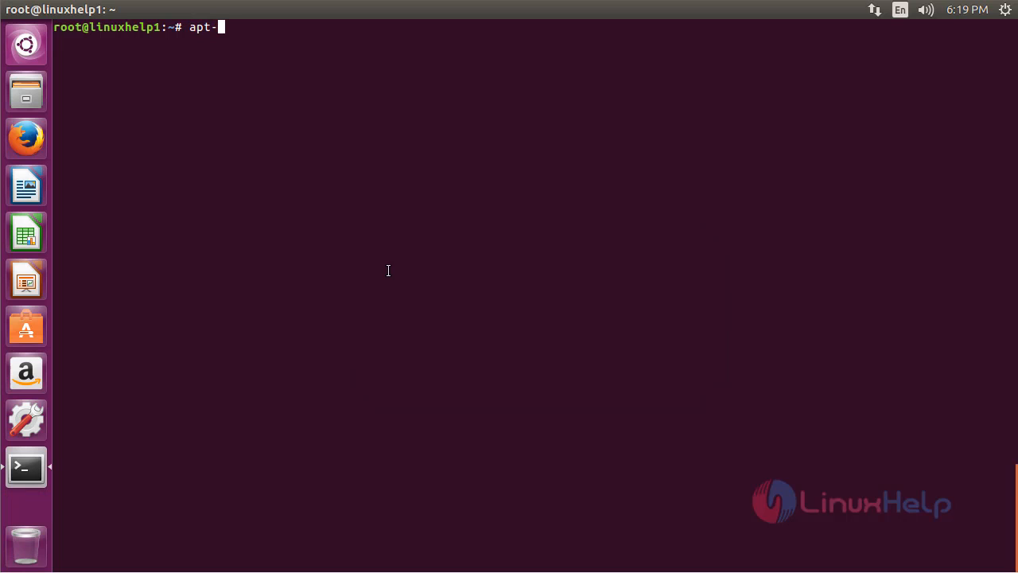
{"action": "type", "text": "get remove"}
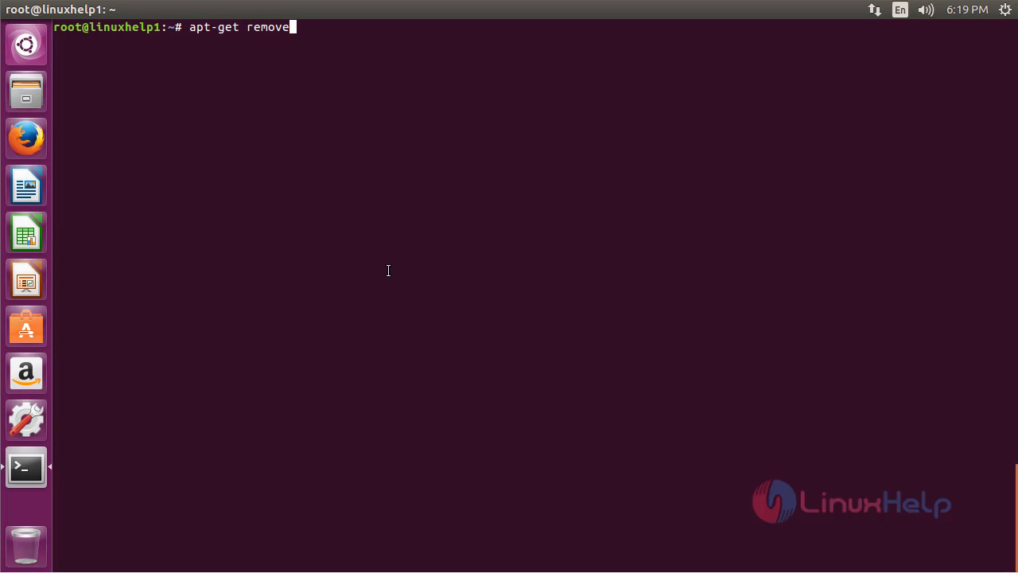
{"action": "type", "text": "filedown"}
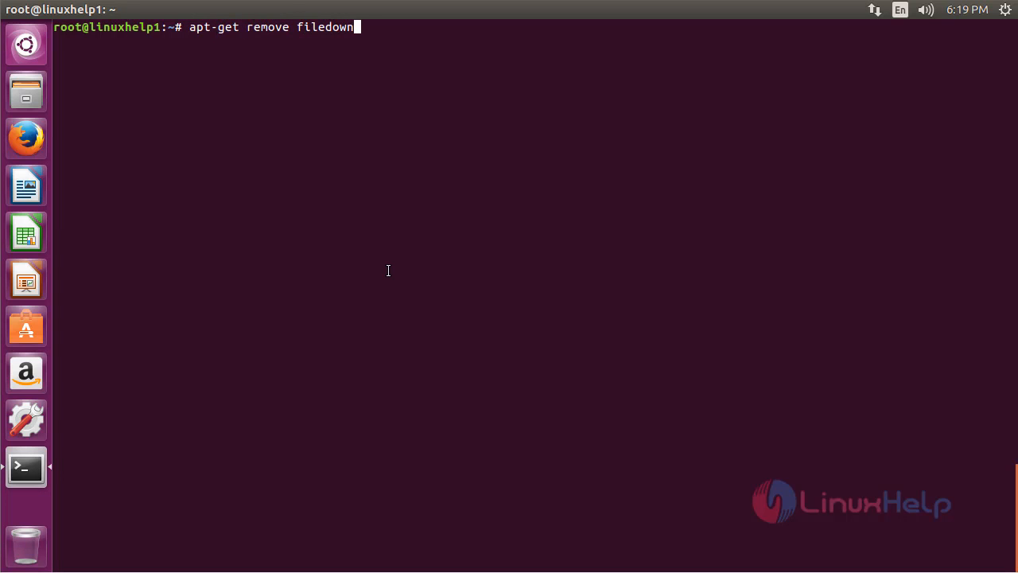
{"action": "type", "text": "loader -y"}
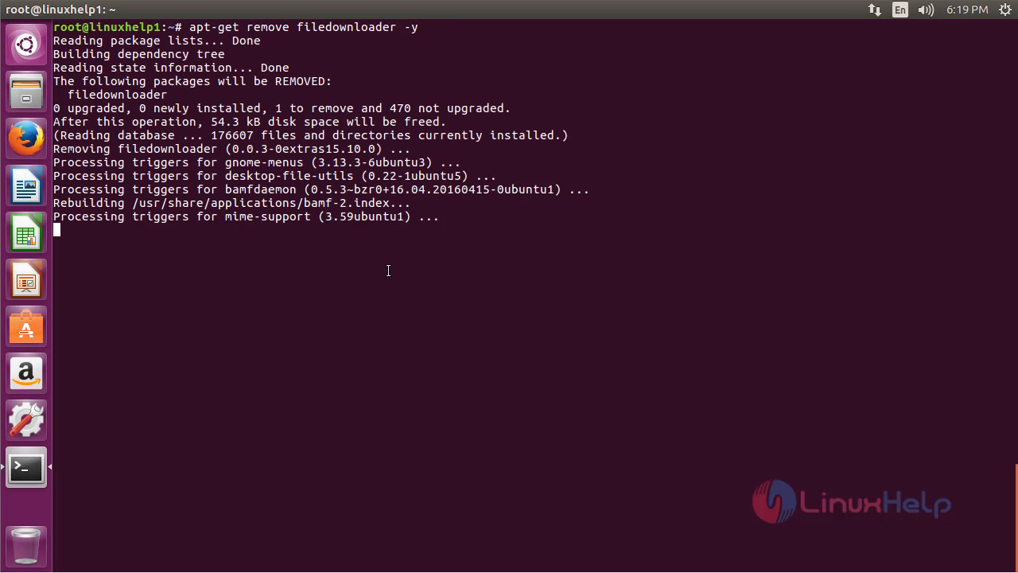
{"action": "mouse_move", "coordinate": [477, 410]}
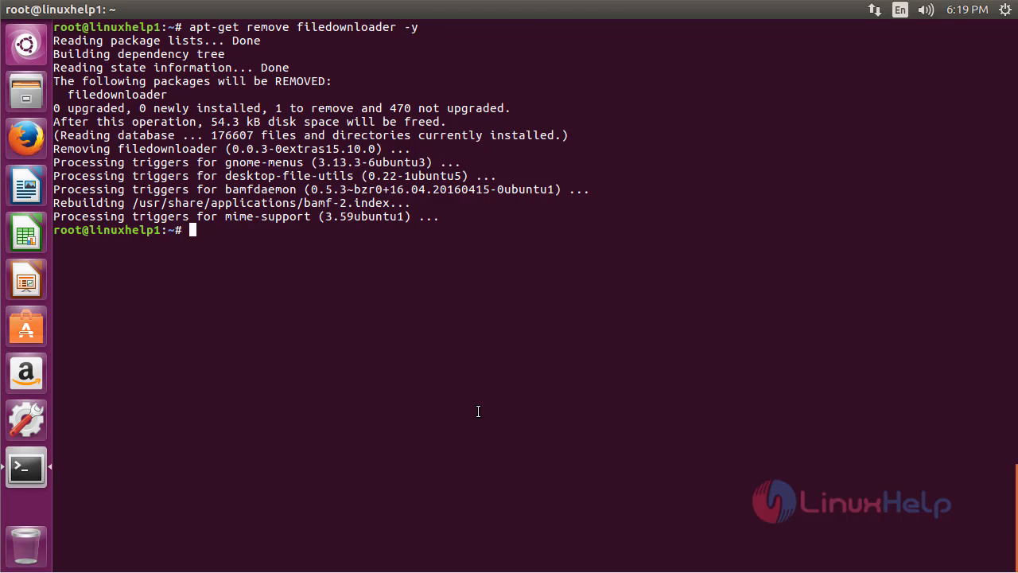